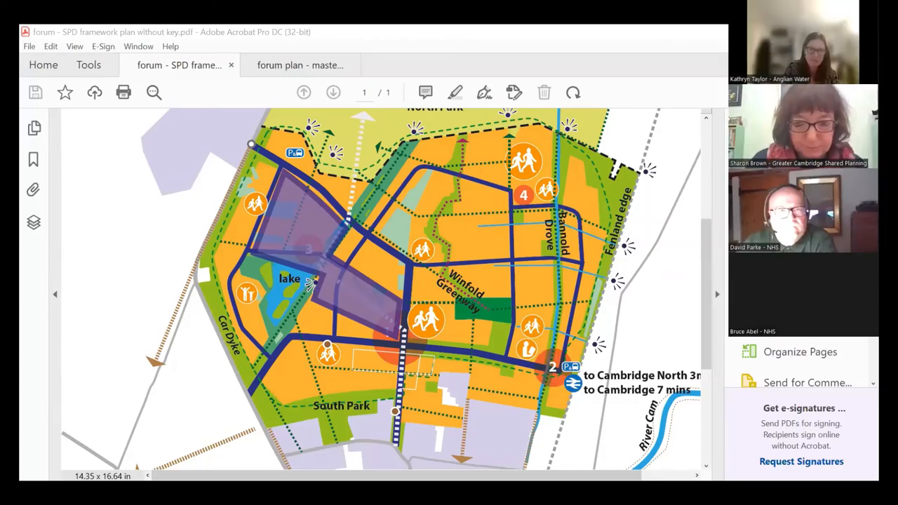
mouse_move(438, 224)
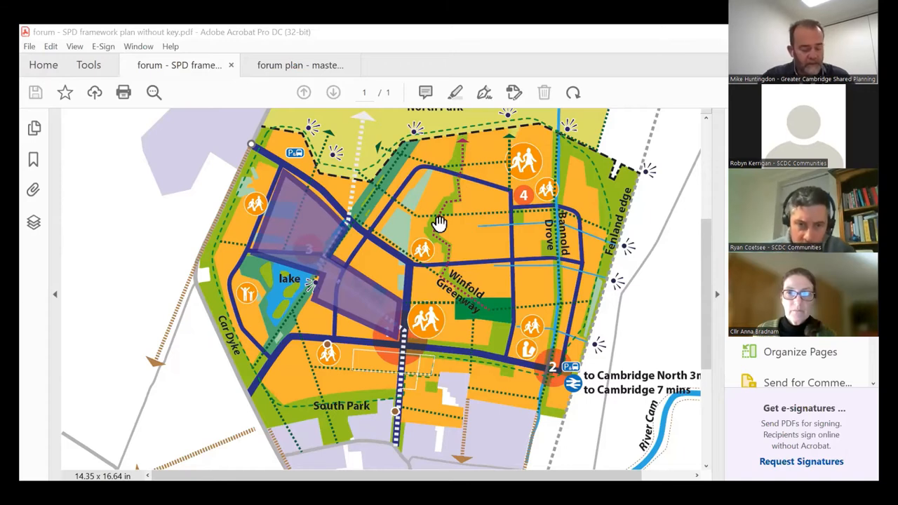
mouse_move(421, 224)
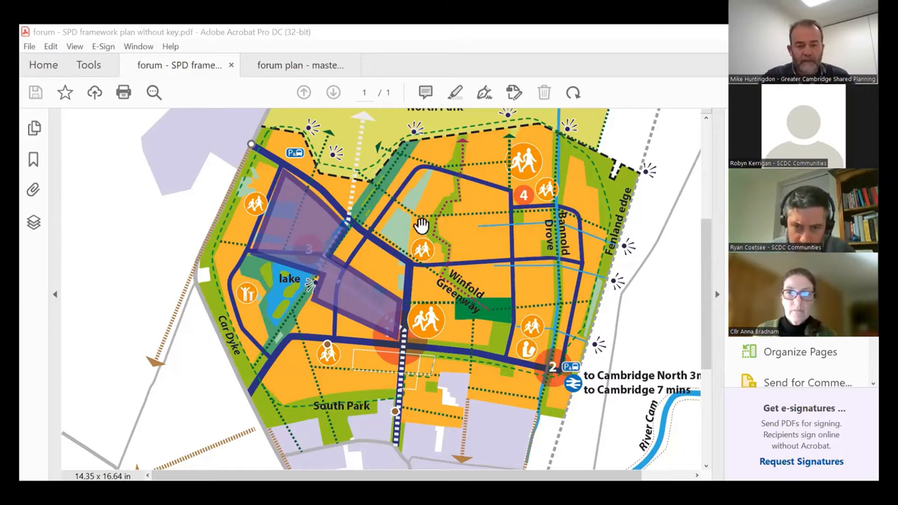
mouse_move(477, 241)
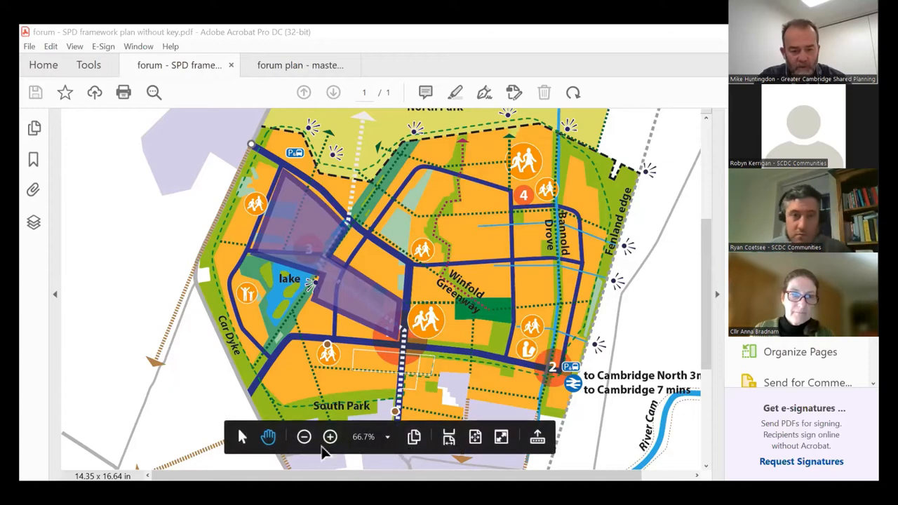
Zoom the framework plan to 50% so the northern area with North Park and Ely routes shows
left_click(303, 436)
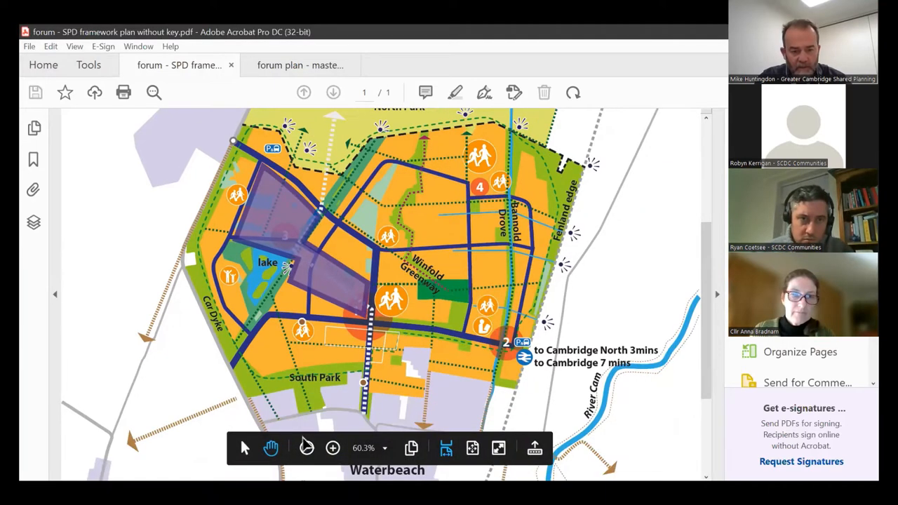
left_click(306, 447)
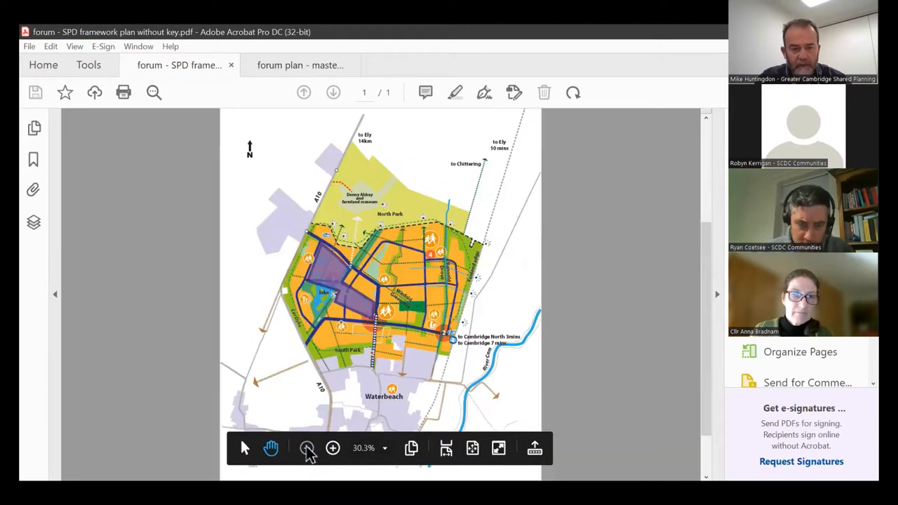
left_click(331, 449)
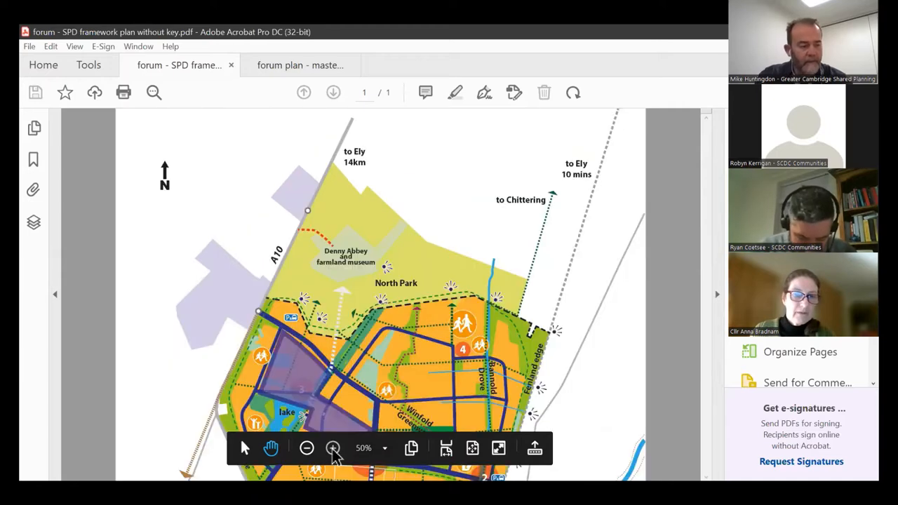
mouse_move(332, 449)
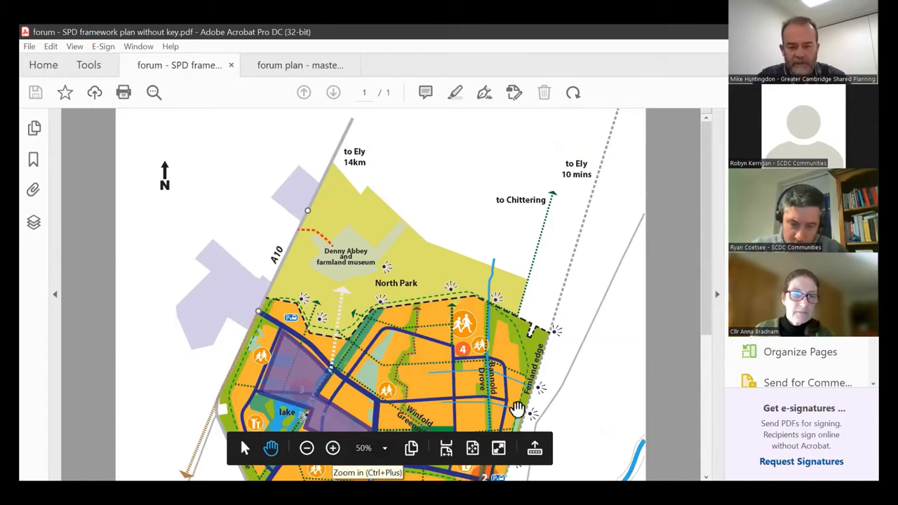
scroll("down", 3)
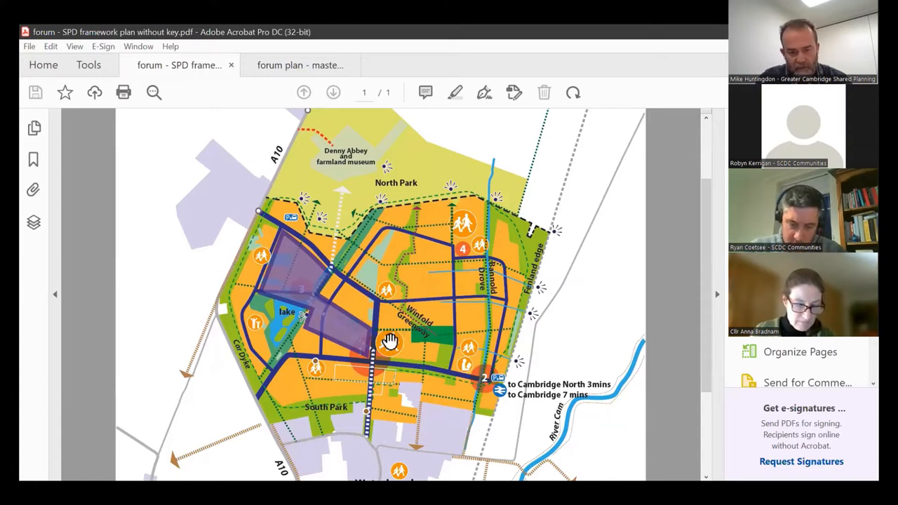
mouse_move(428, 269)
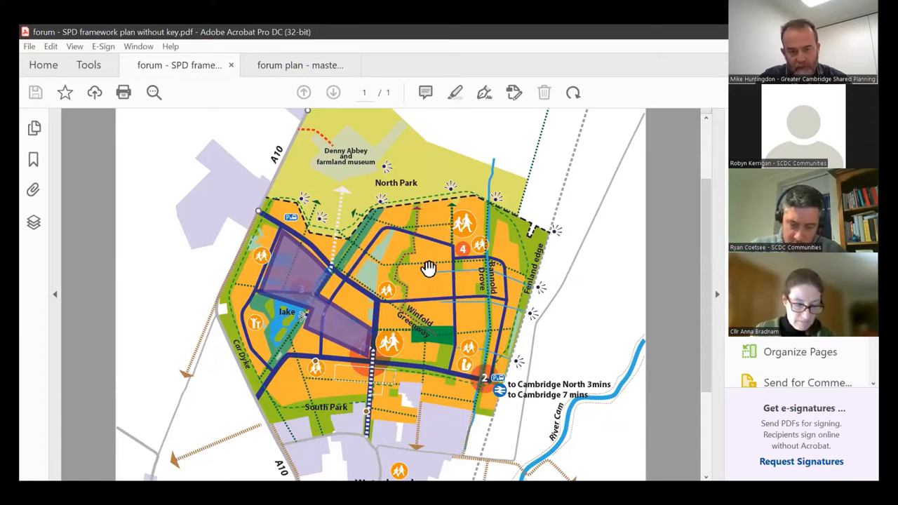
mouse_move(461, 283)
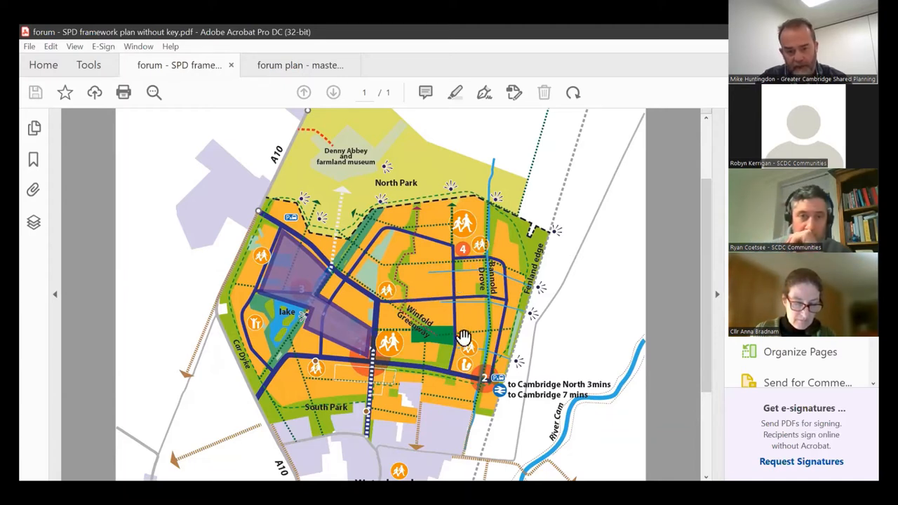
mouse_move(314, 272)
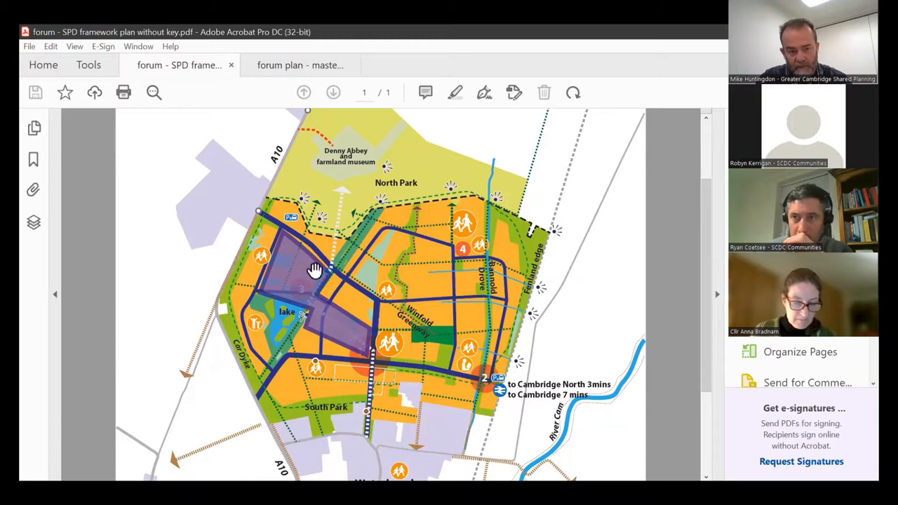
mouse_move(413, 387)
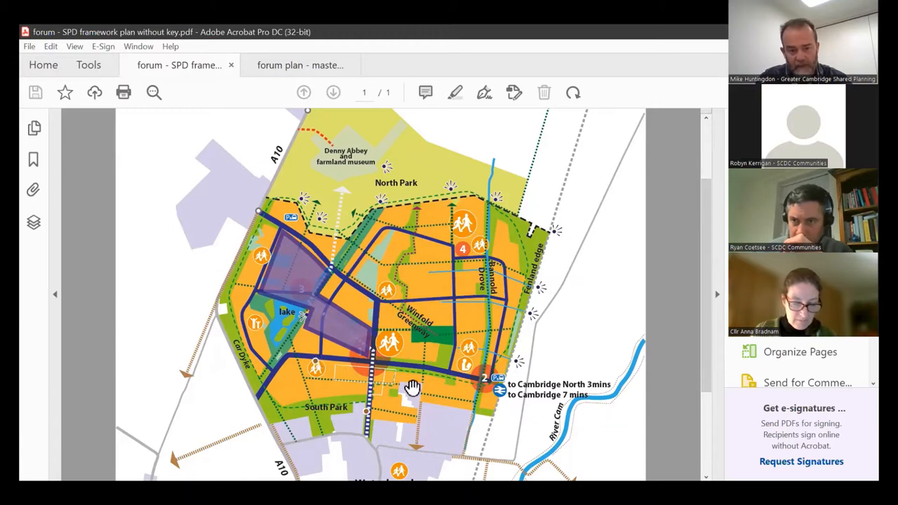
mouse_move(465, 365)
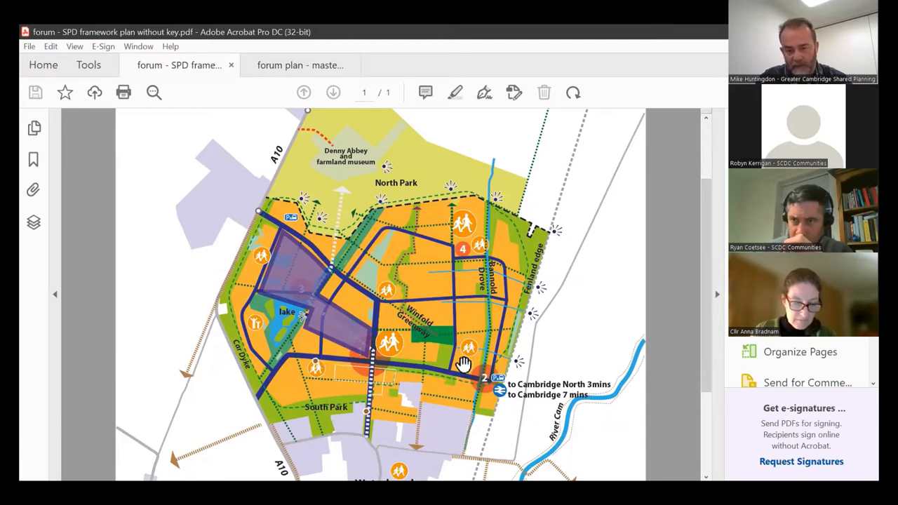
mouse_move(260, 328)
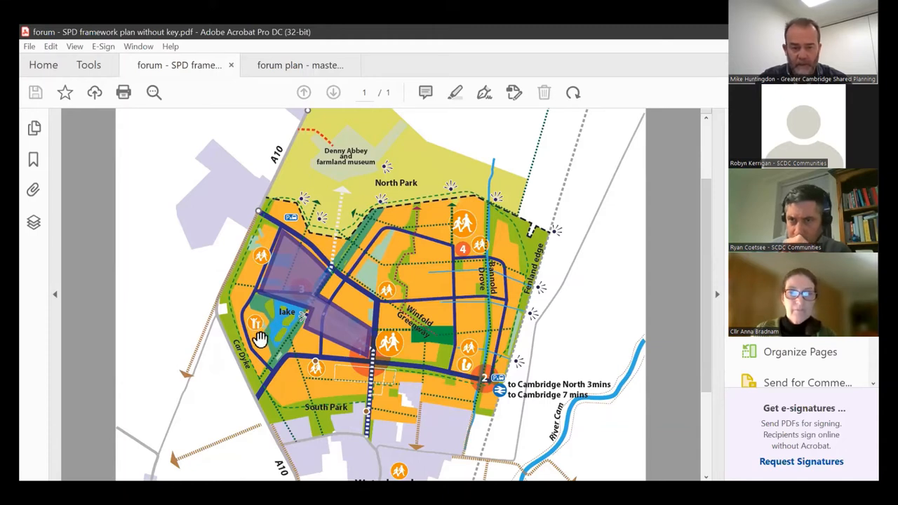
mouse_move(358, 353)
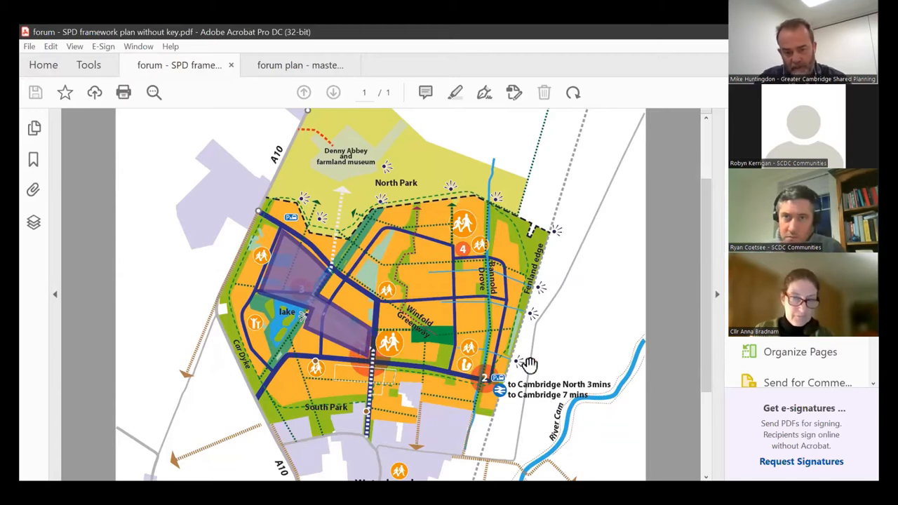
mouse_move(449, 266)
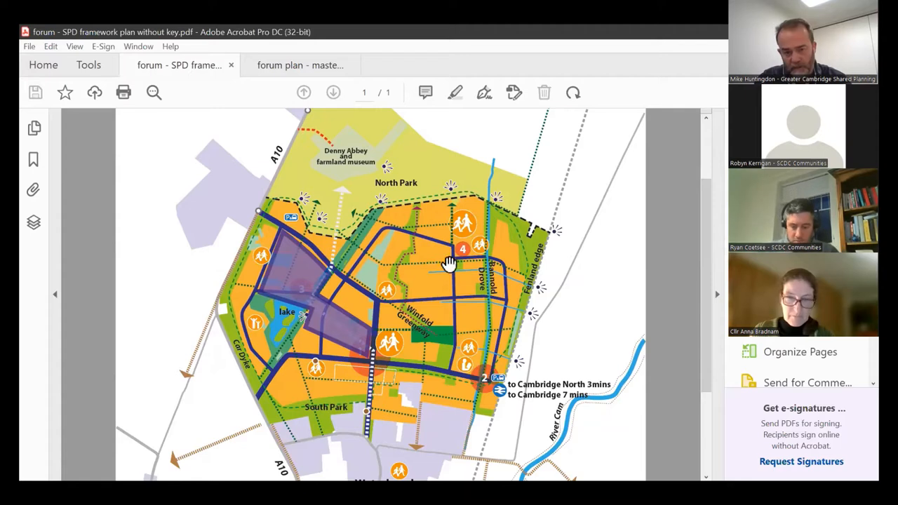
mouse_move(344, 253)
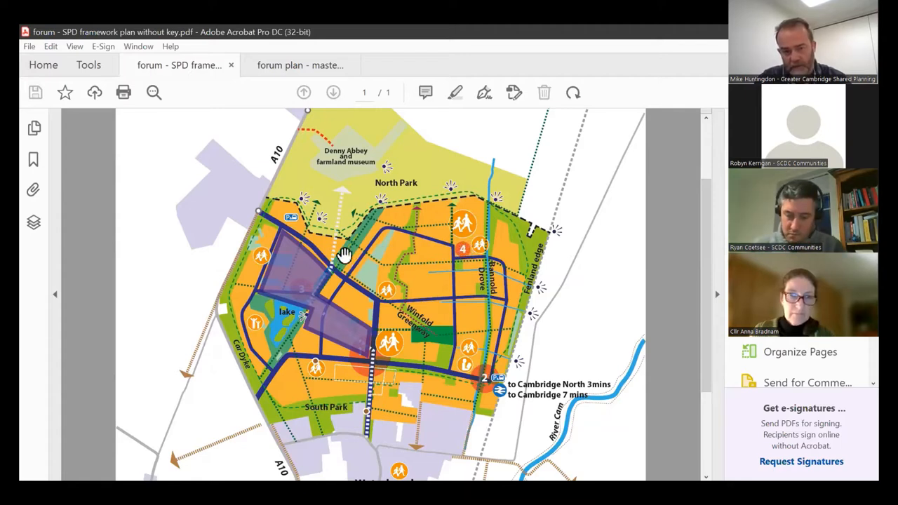
mouse_move(302, 288)
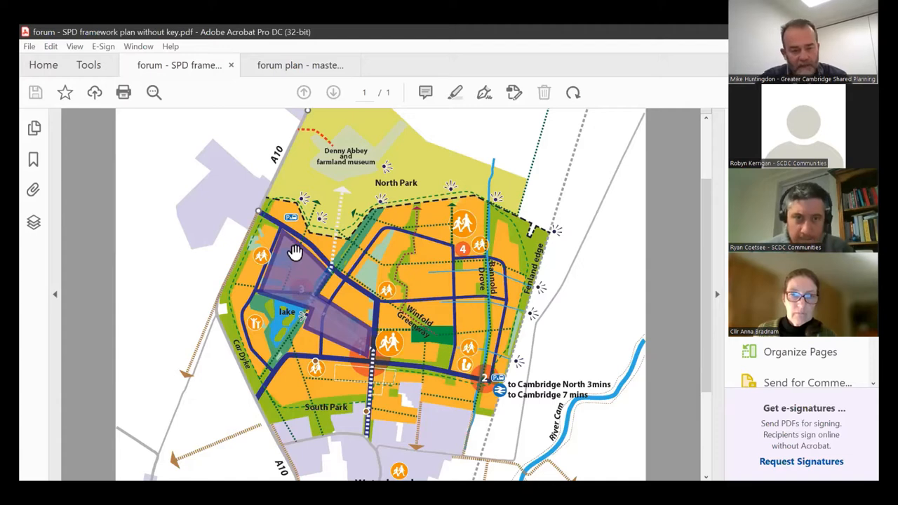
mouse_move(376, 326)
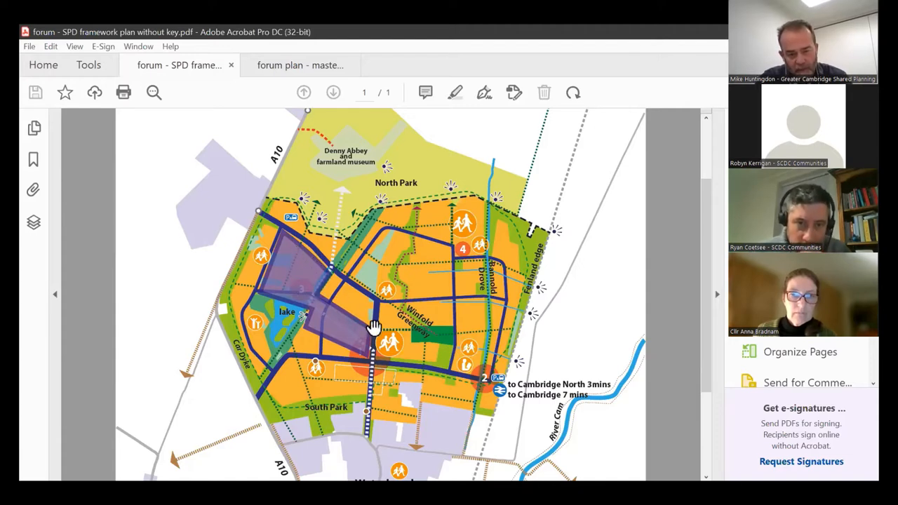
mouse_move(301, 281)
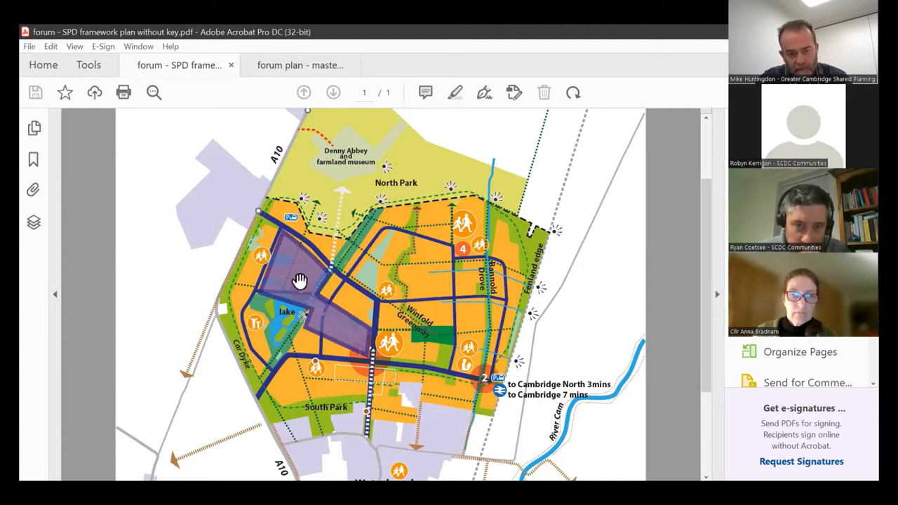
mouse_move(302, 290)
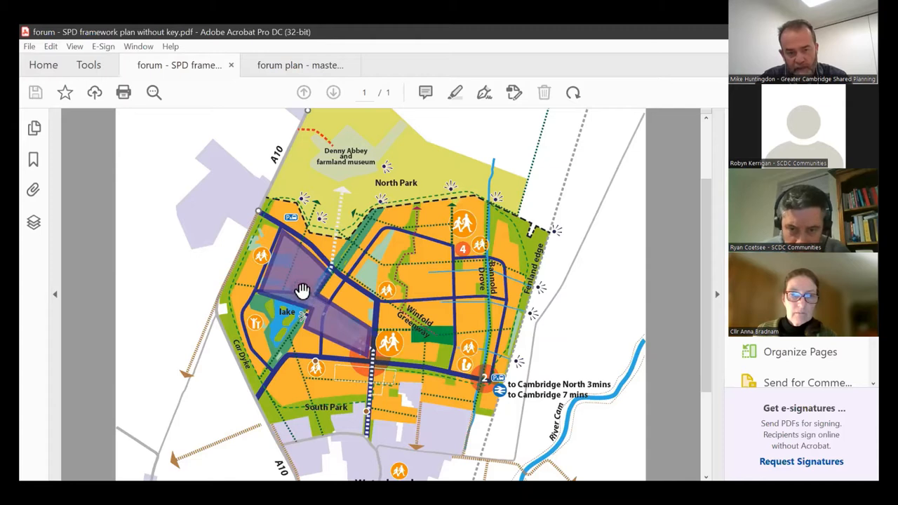
mouse_move(317, 310)
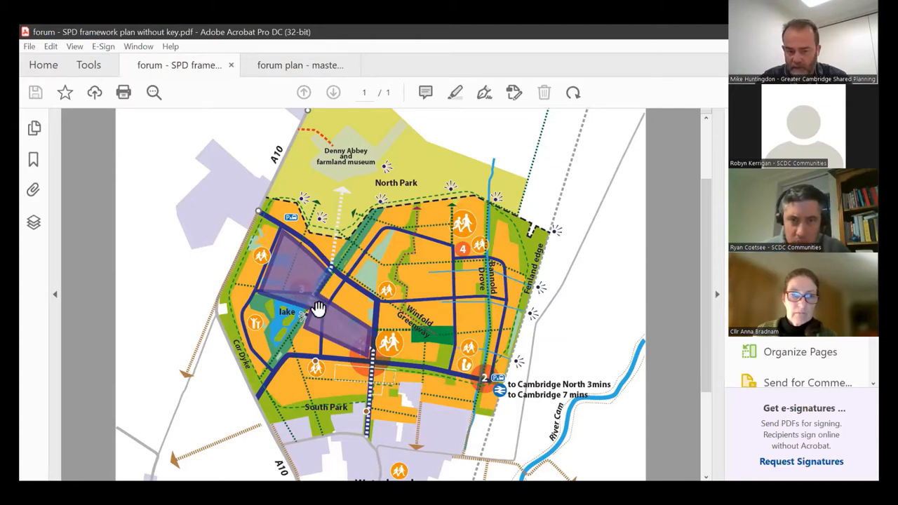
mouse_move(303, 274)
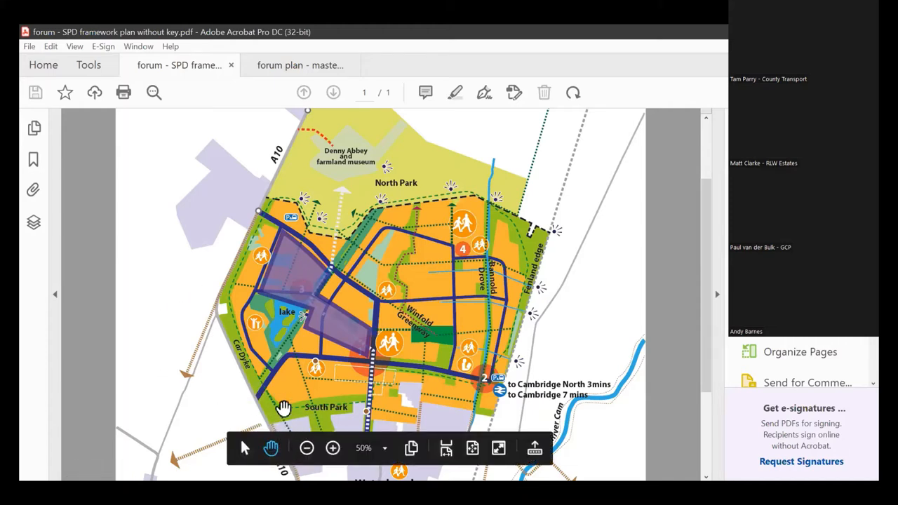
mouse_move(269, 393)
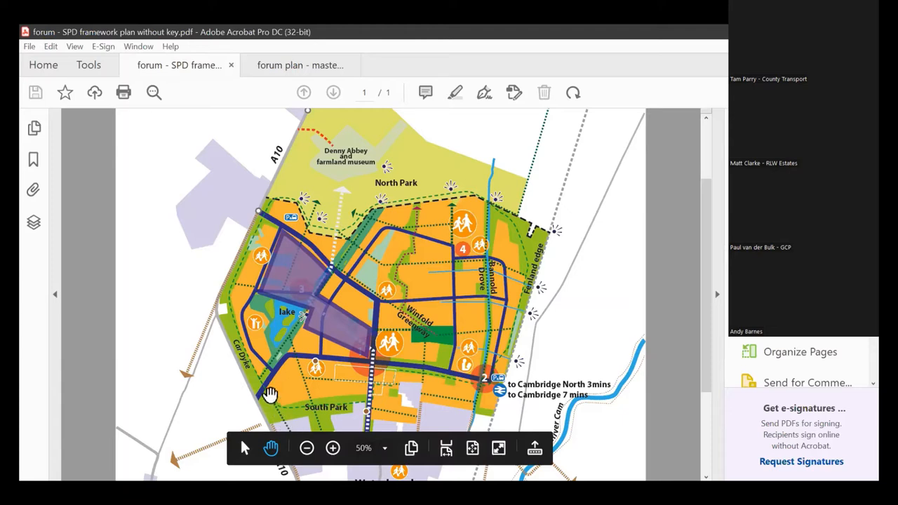
mouse_move(273, 174)
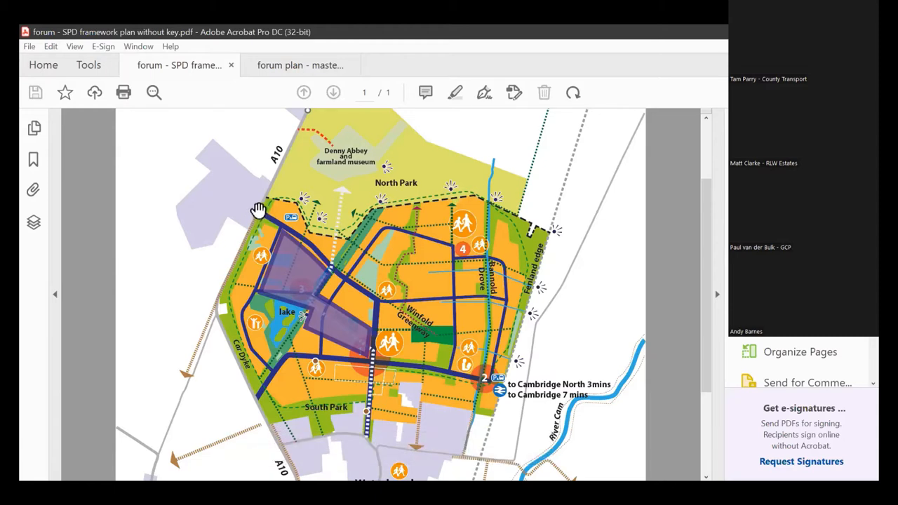
mouse_move(219, 190)
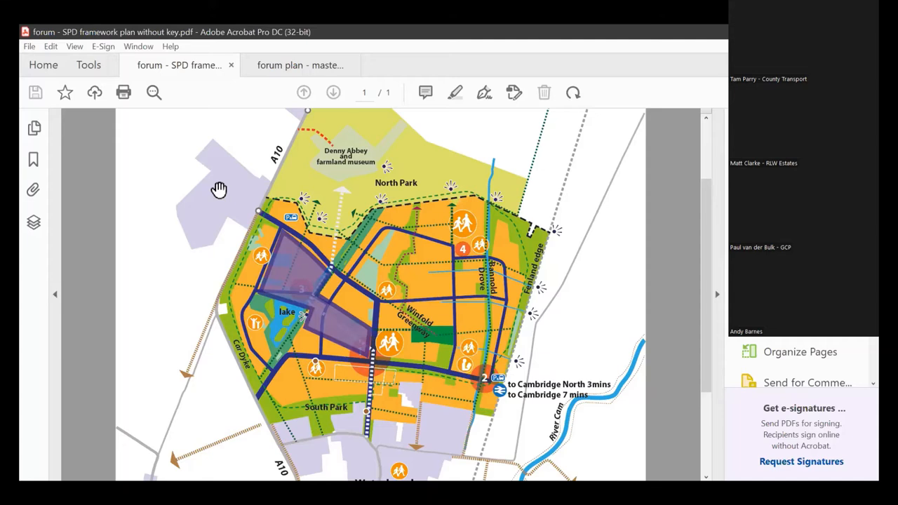
mouse_move(307, 294)
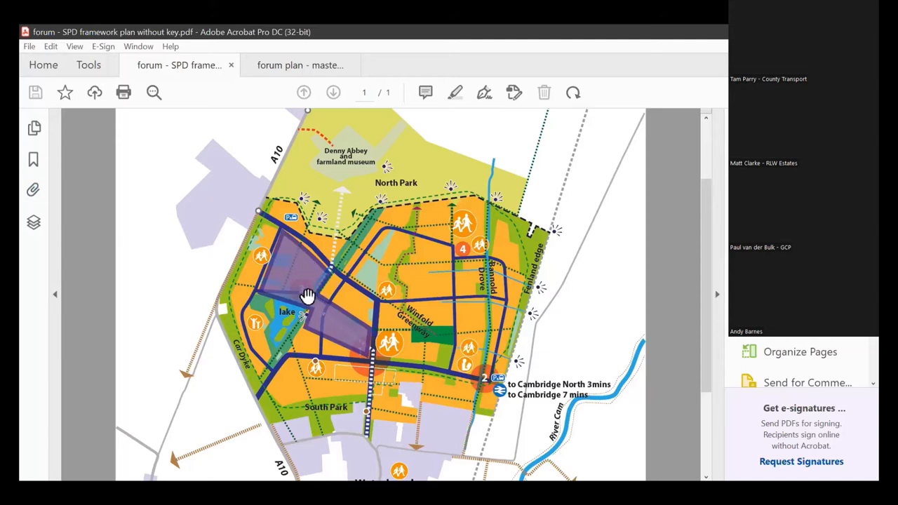
mouse_move(317, 298)
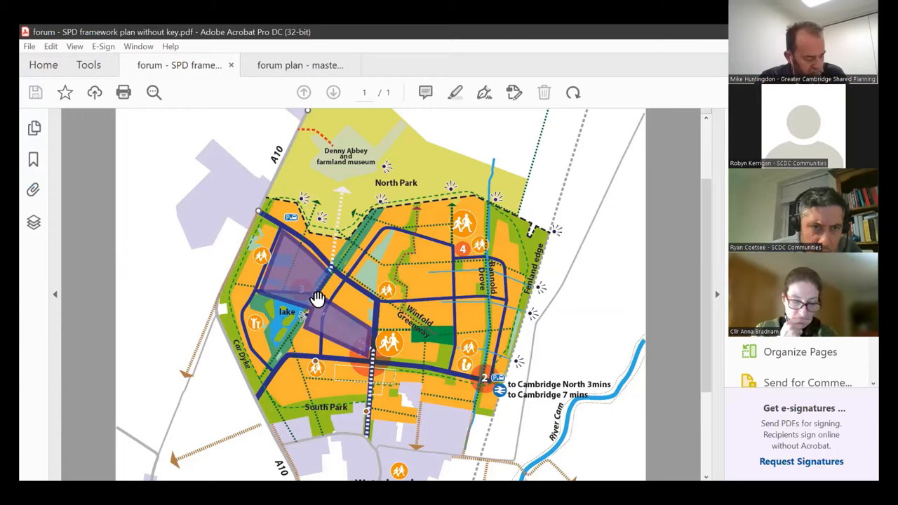
mouse_move(338, 328)
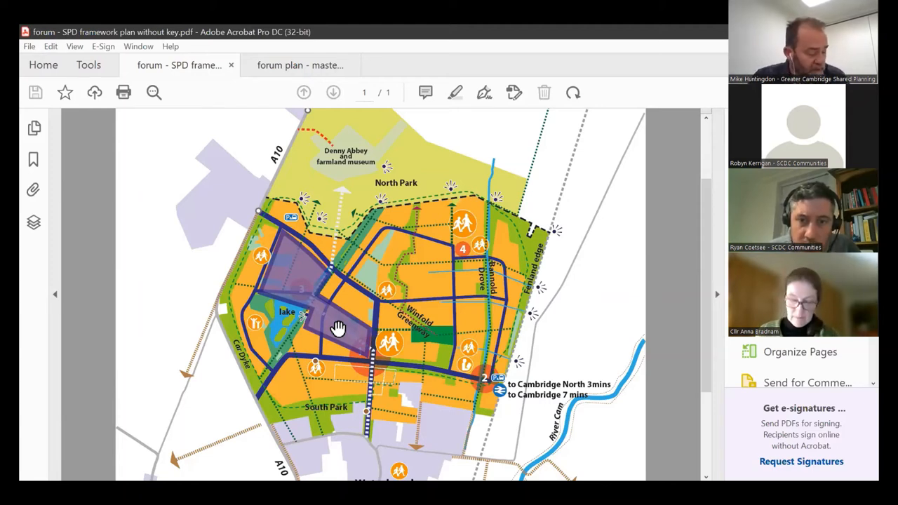
mouse_move(315, 254)
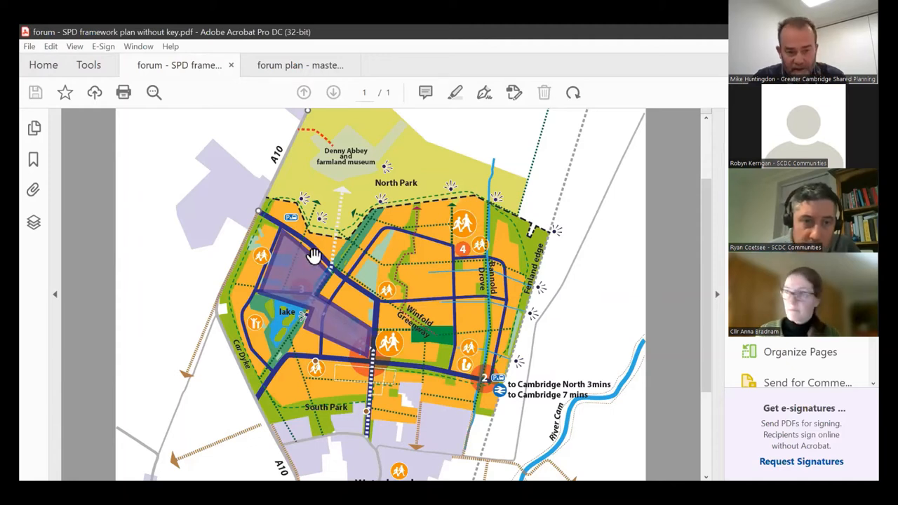
mouse_move(291, 266)
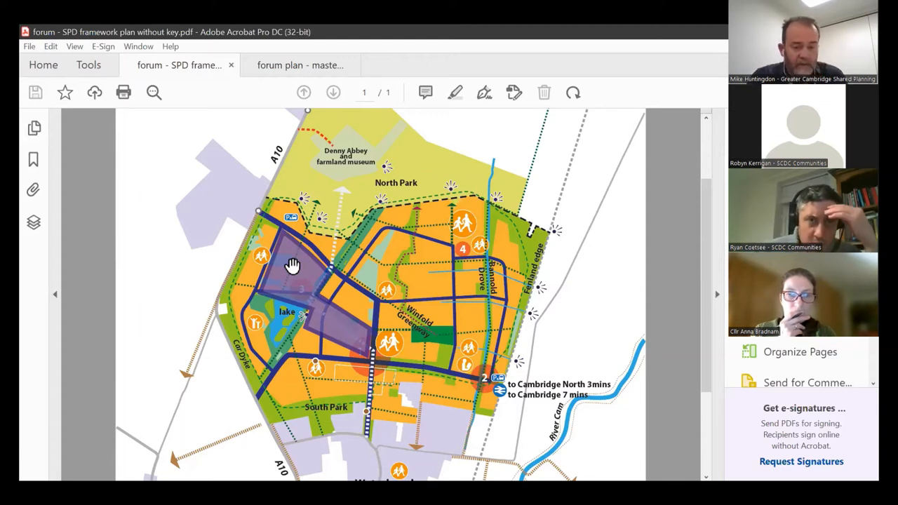
mouse_move(264, 117)
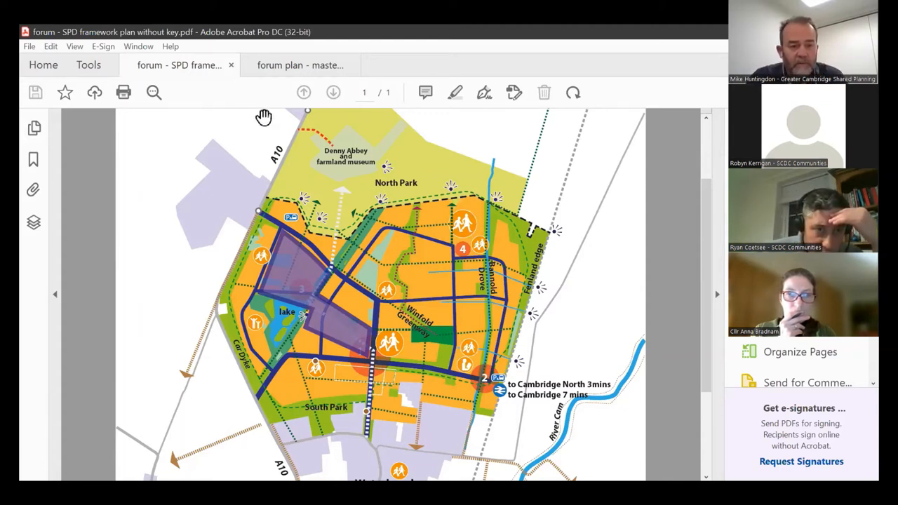
left_click(300, 64)
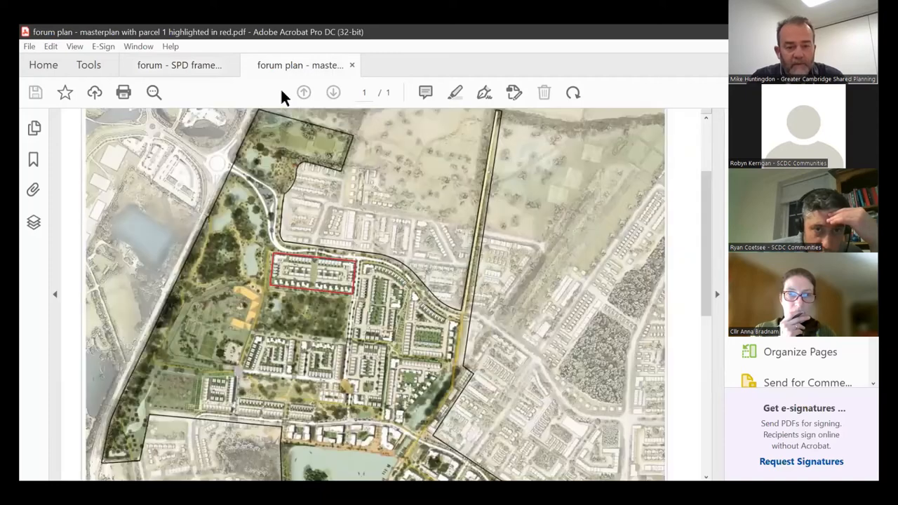
scroll("down", 3)
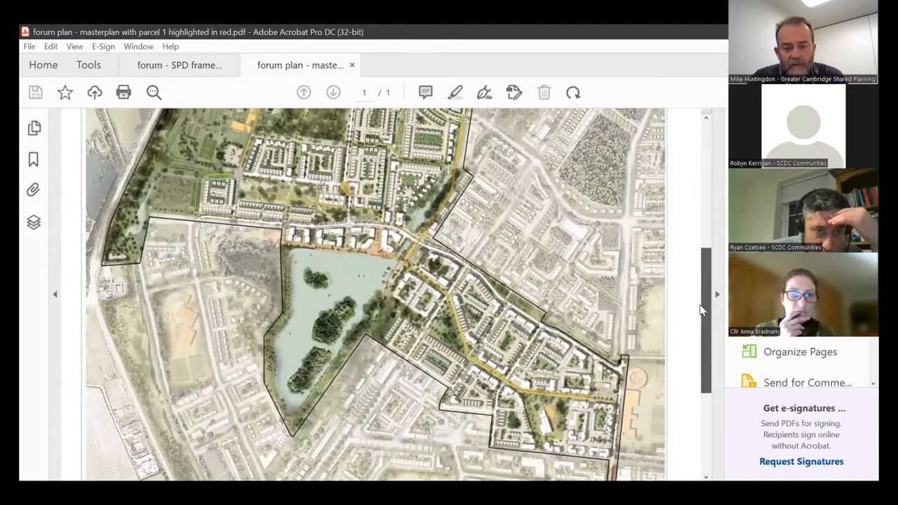
left_click(180, 65)
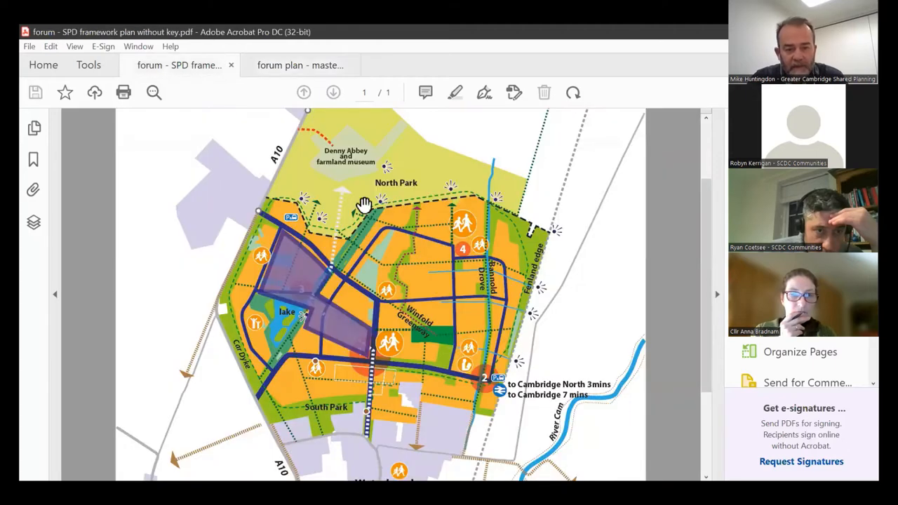
mouse_move(320, 305)
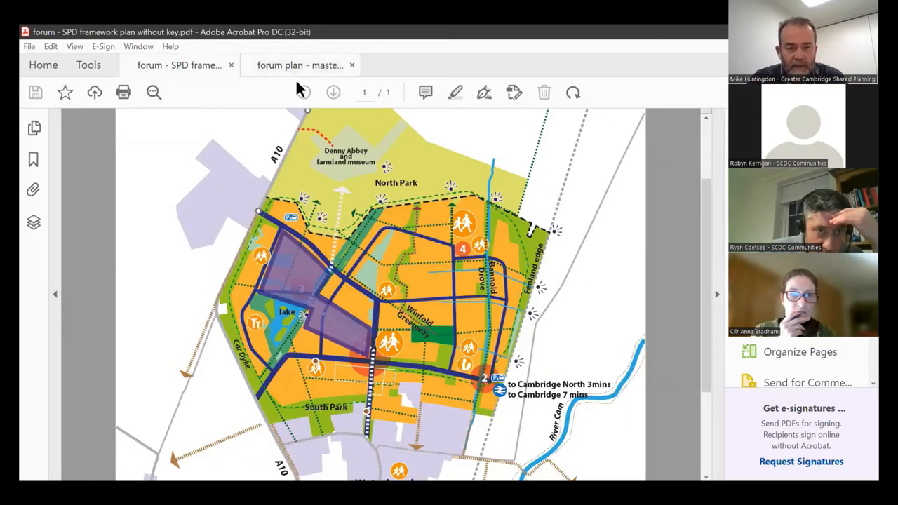
left_click(301, 65)
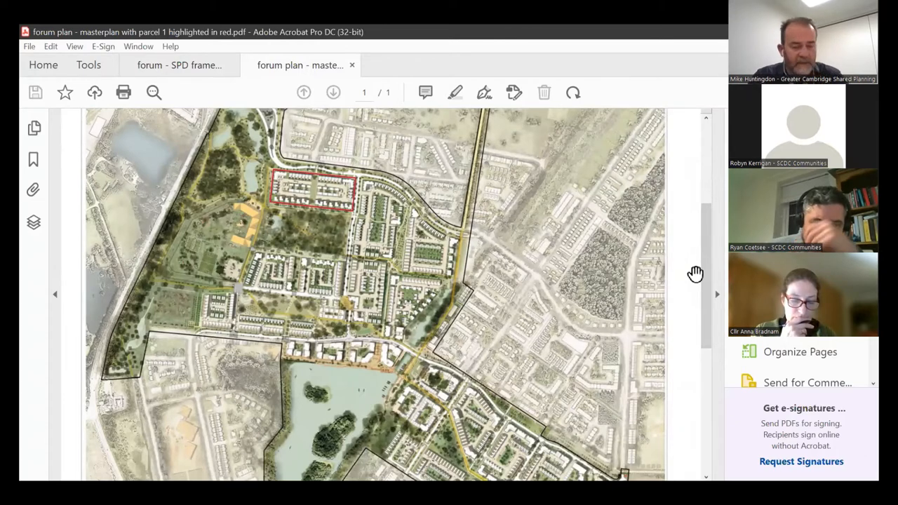
mouse_move(323, 199)
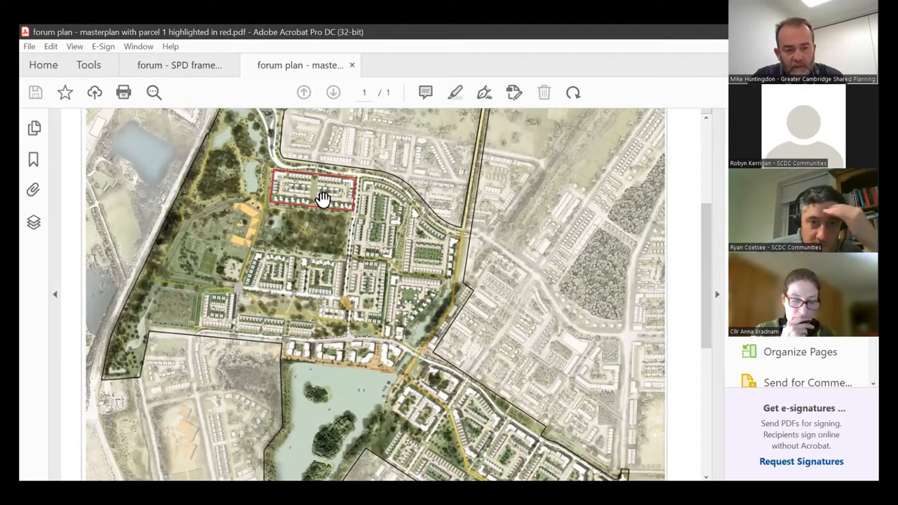
mouse_move(305, 208)
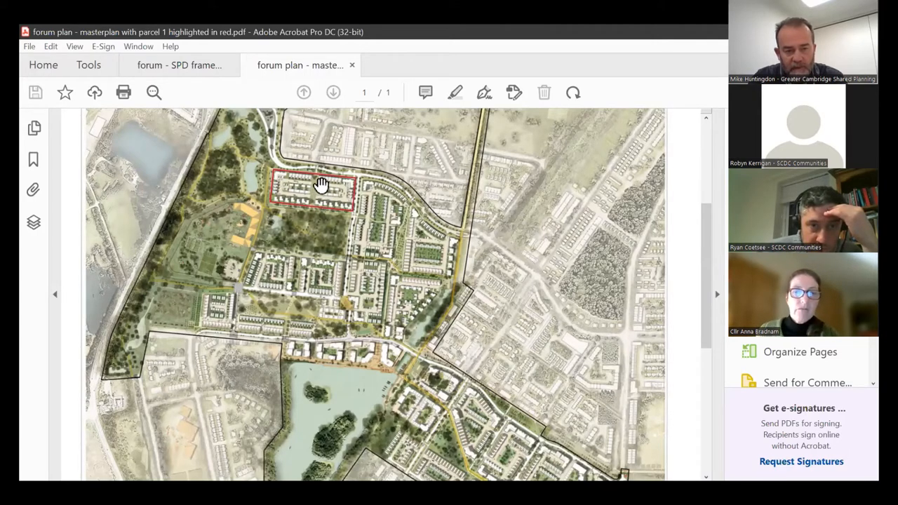
mouse_move(250, 132)
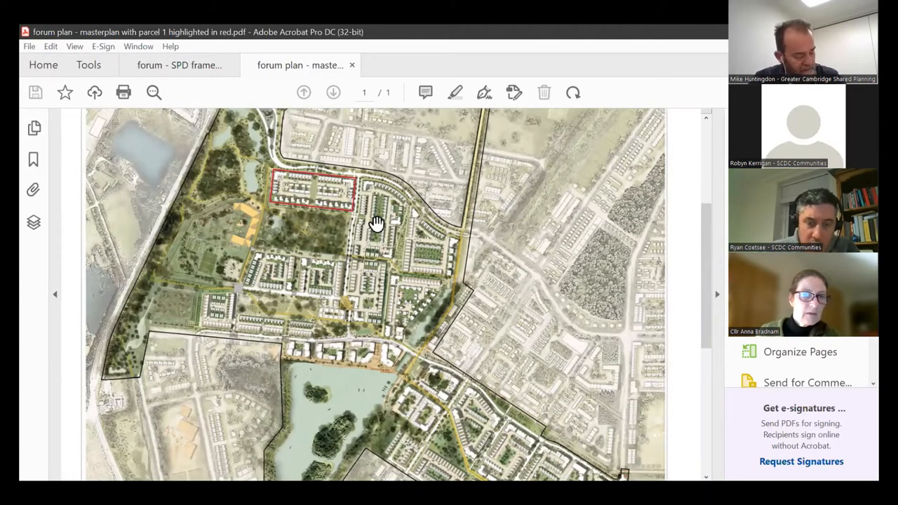
mouse_move(362, 213)
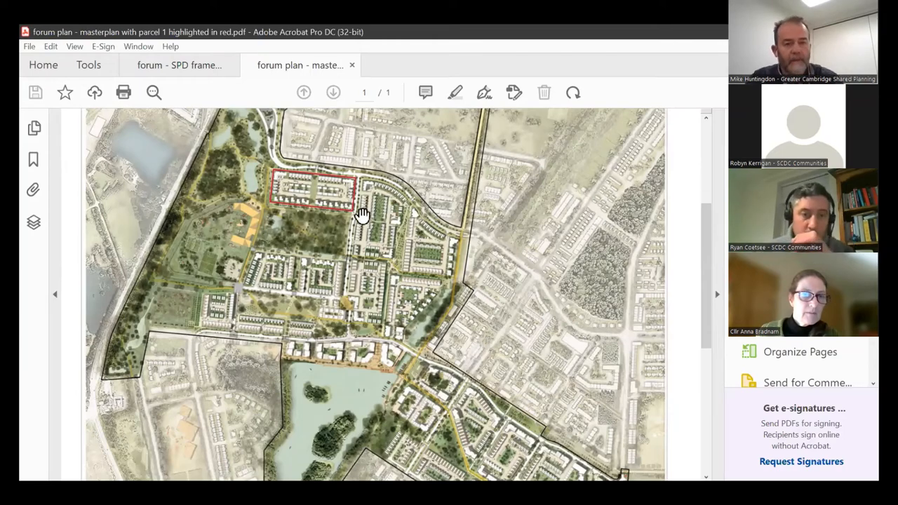
Switch to the 'forum - SPD framework plan without key.pdf' document
left_click(180, 65)
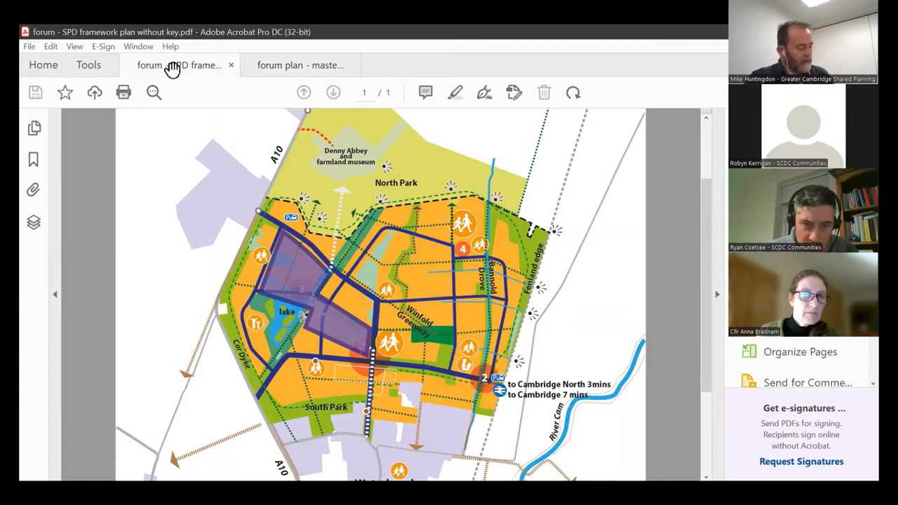
mouse_move(323, 197)
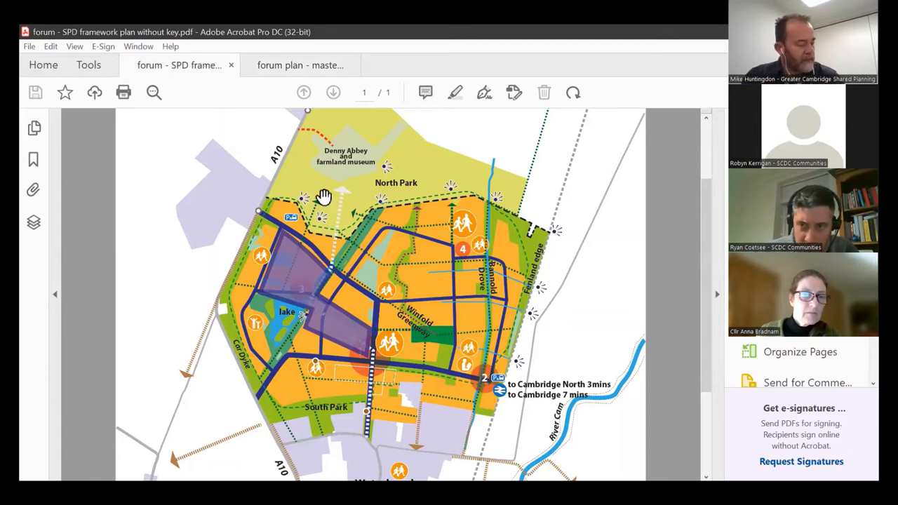
mouse_move(474, 284)
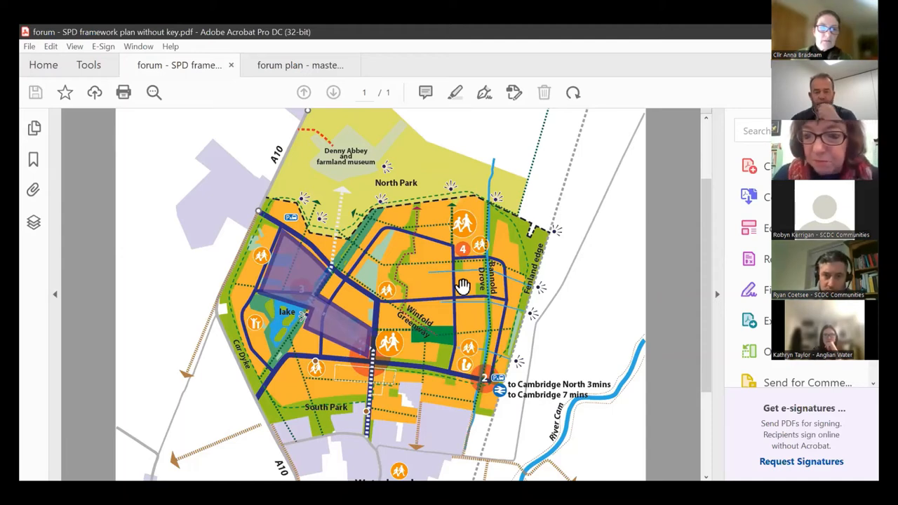
mouse_move(269, 190)
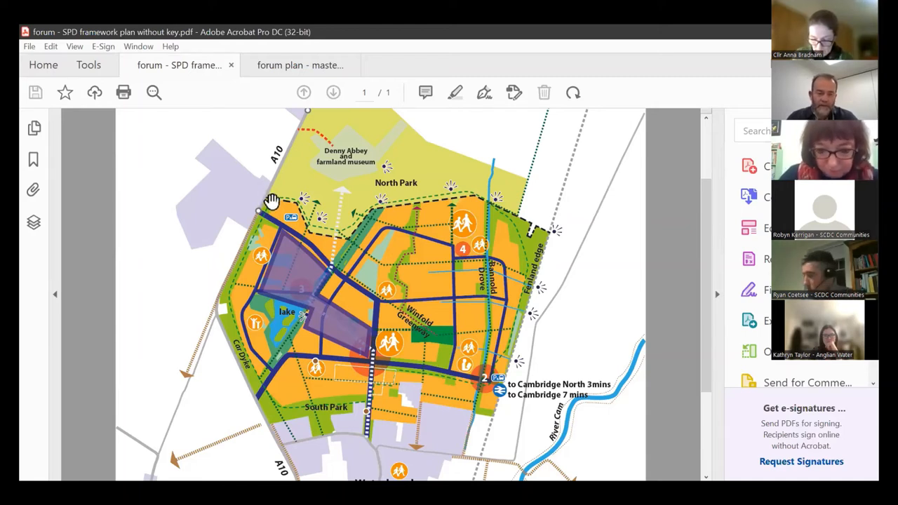
mouse_move(269, 400)
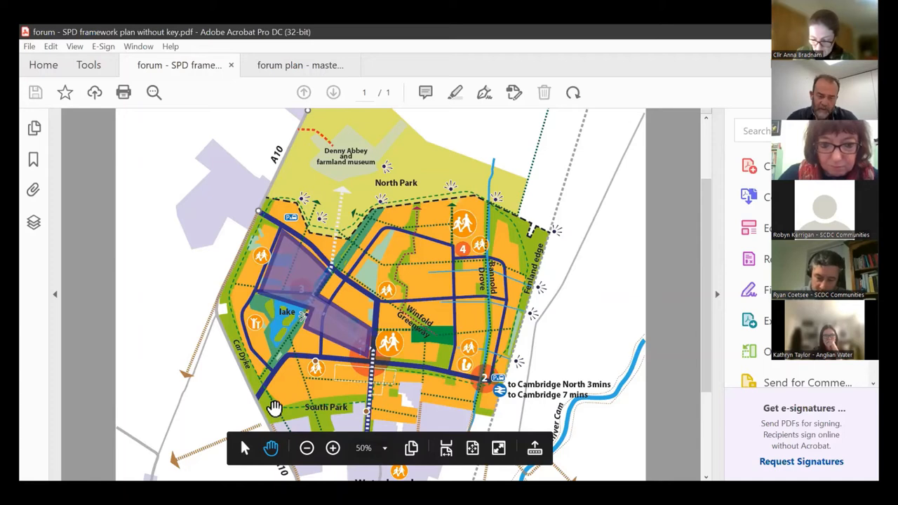
mouse_move(297, 386)
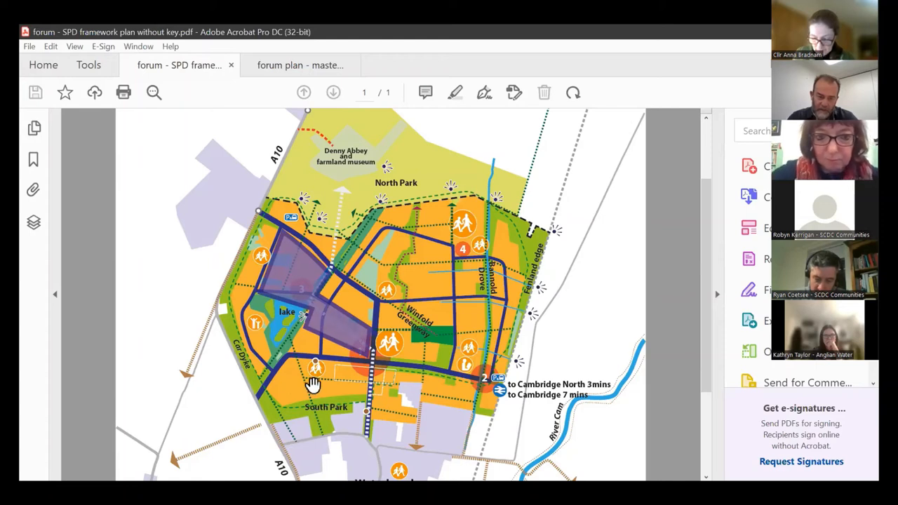
mouse_move(359, 426)
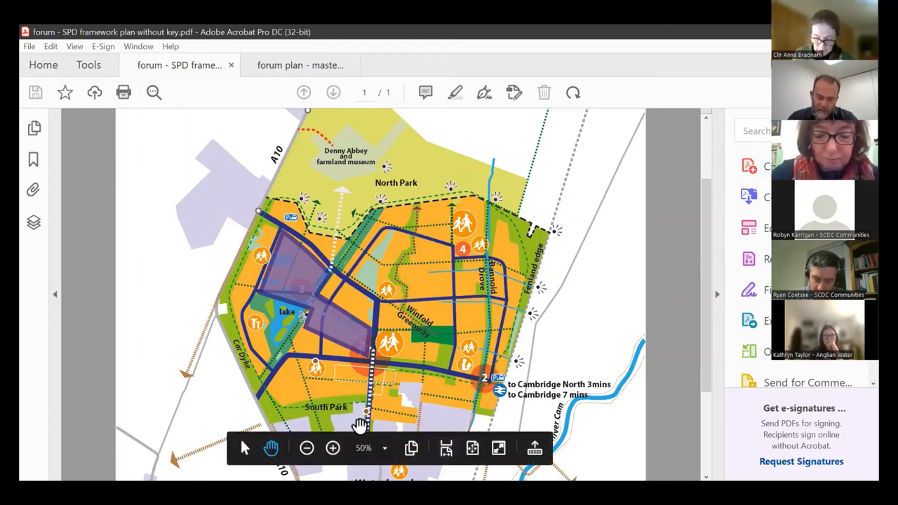
mouse_move(269, 197)
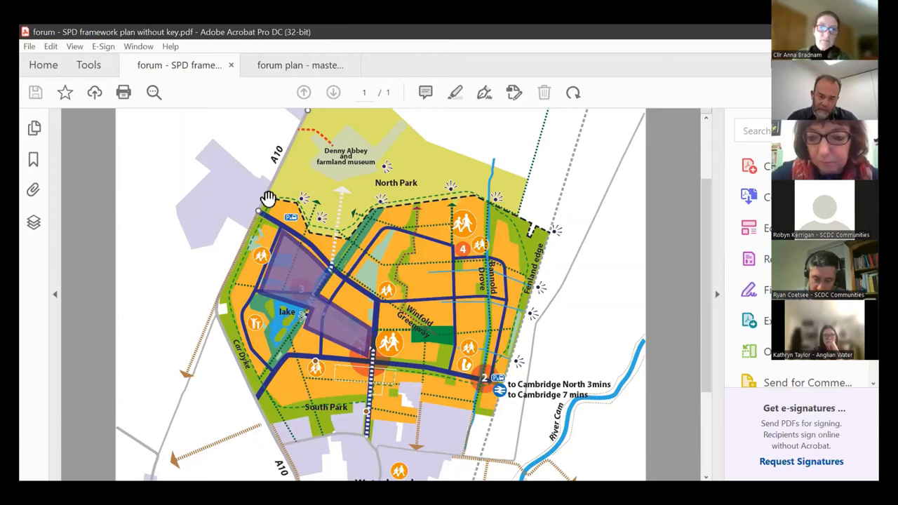
mouse_move(289, 273)
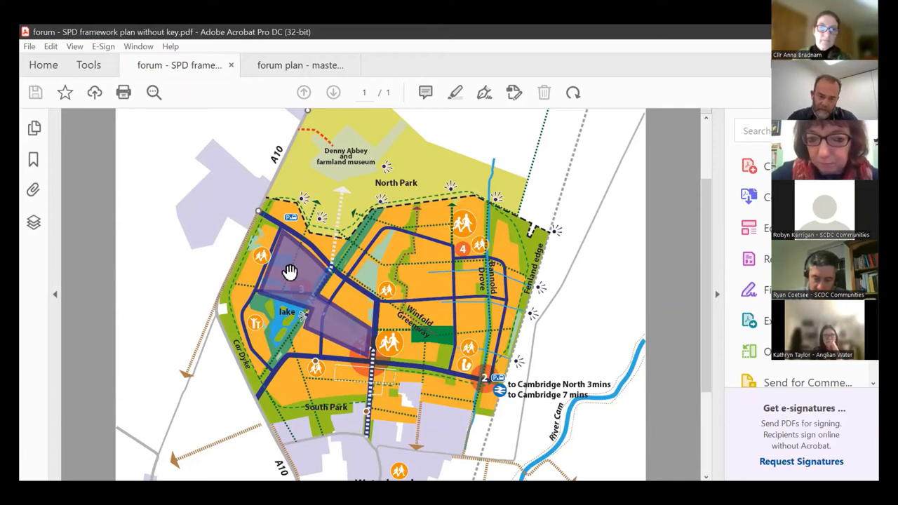
mouse_move(340, 290)
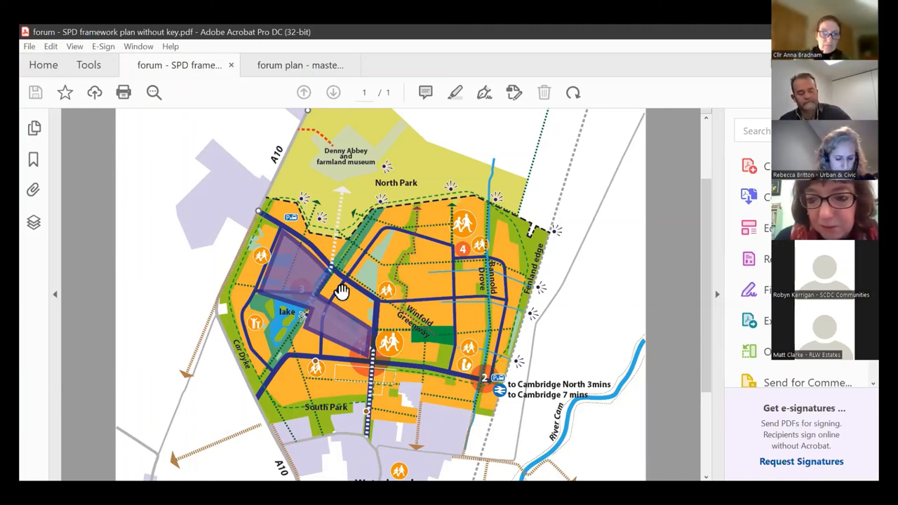
mouse_move(269, 232)
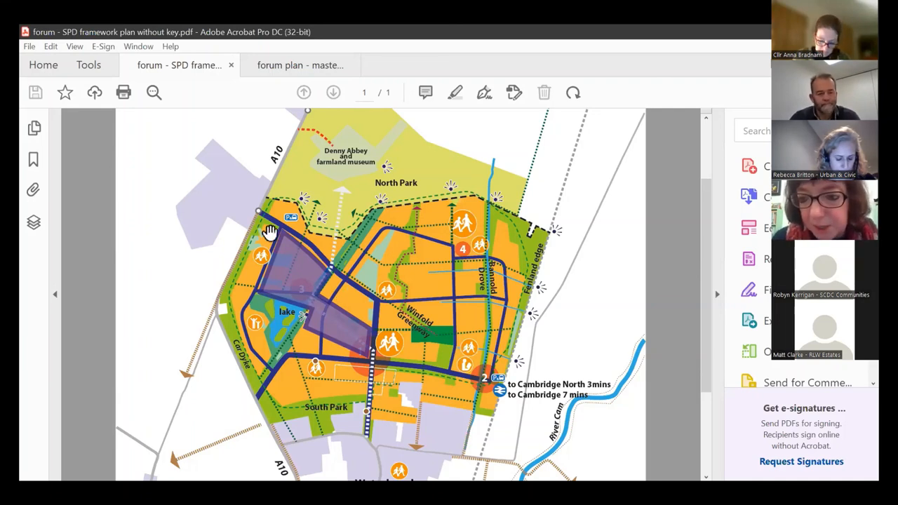
mouse_move(274, 204)
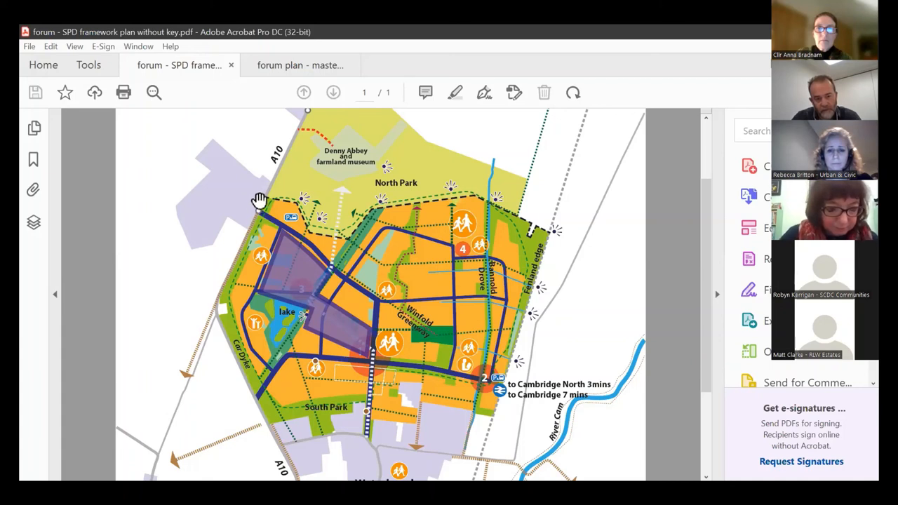
mouse_move(253, 213)
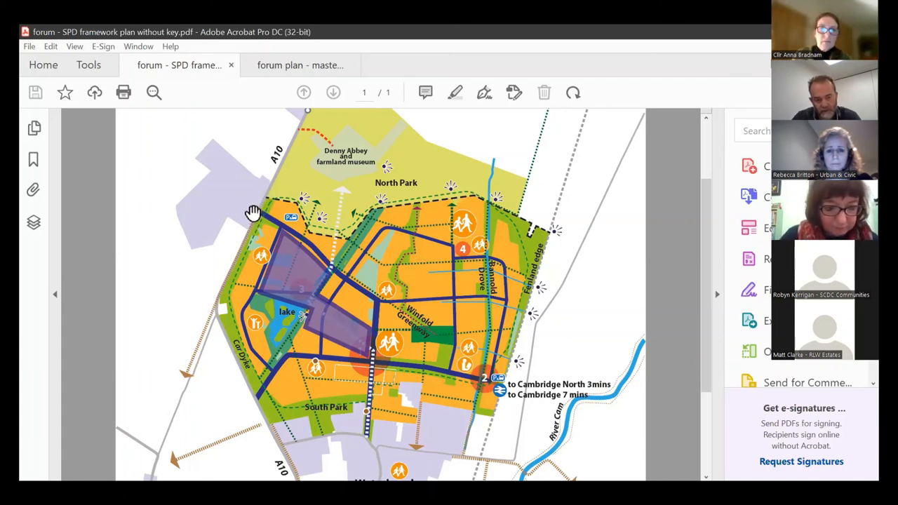
mouse_move(261, 204)
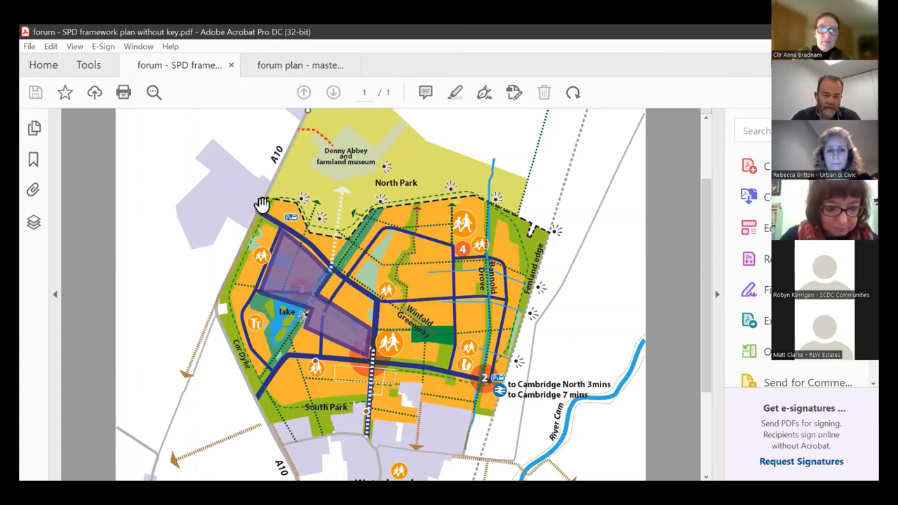
mouse_move(241, 231)
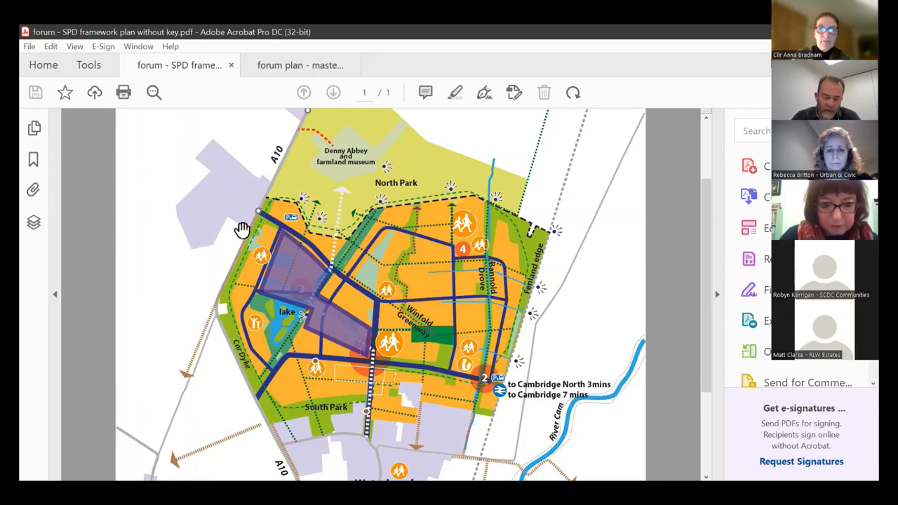
mouse_move(261, 207)
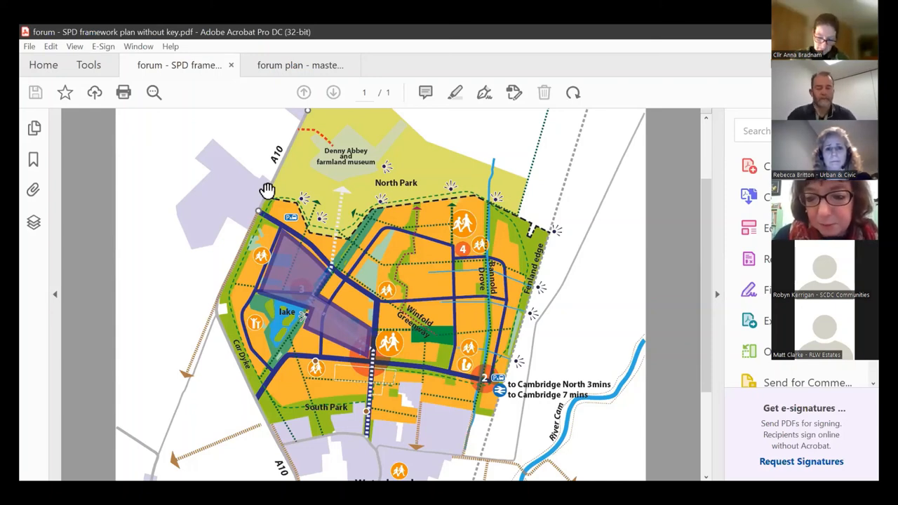
mouse_move(460, 129)
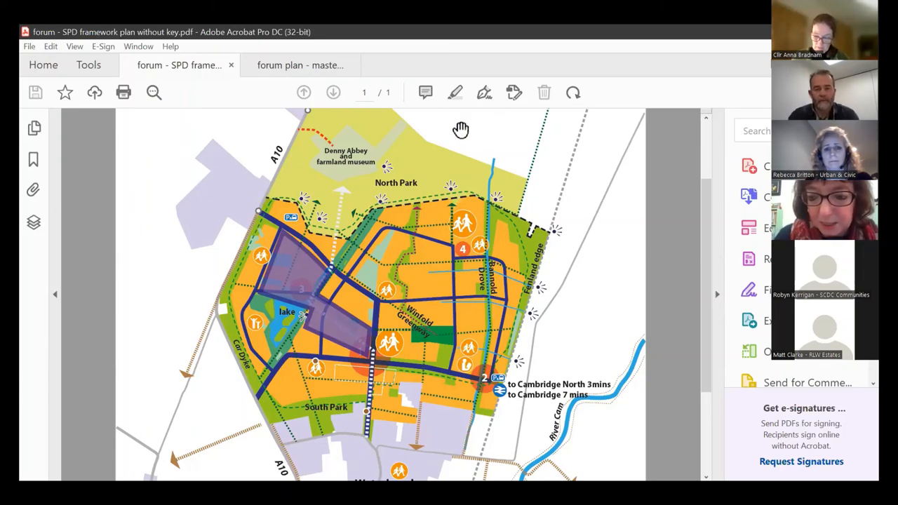